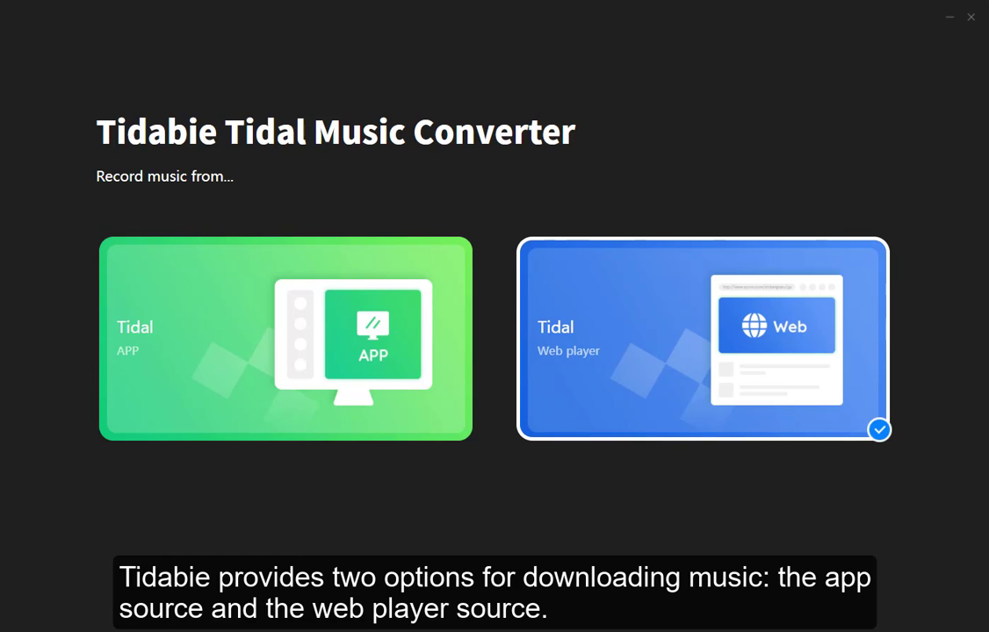
- Select the Tidal Web player card as the music source, opening its login page
{"action": "left_click", "coordinate": [284, 339]}
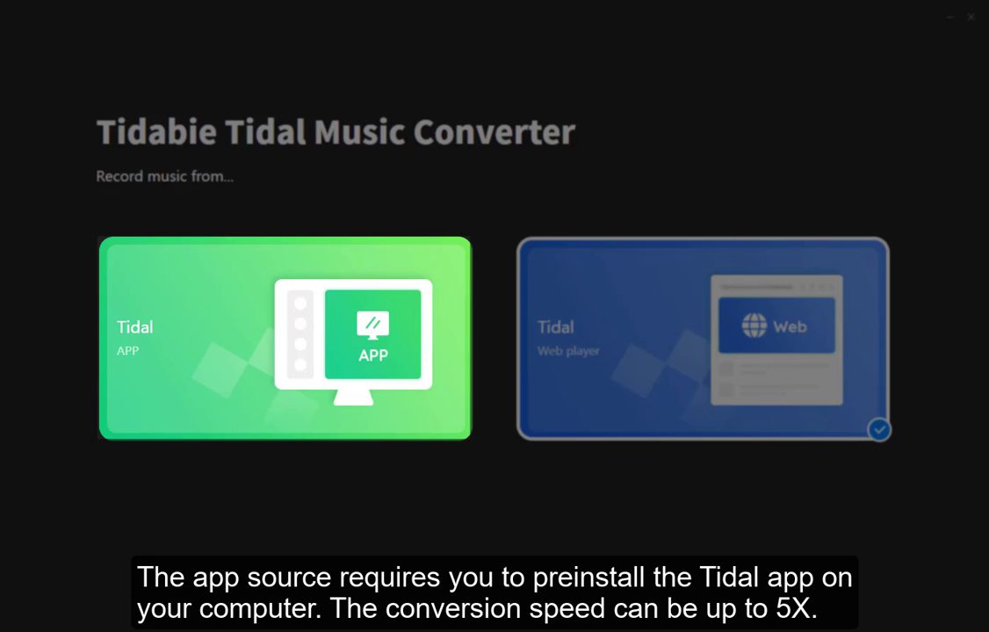
{"action": "left_click", "coordinate": [703, 339]}
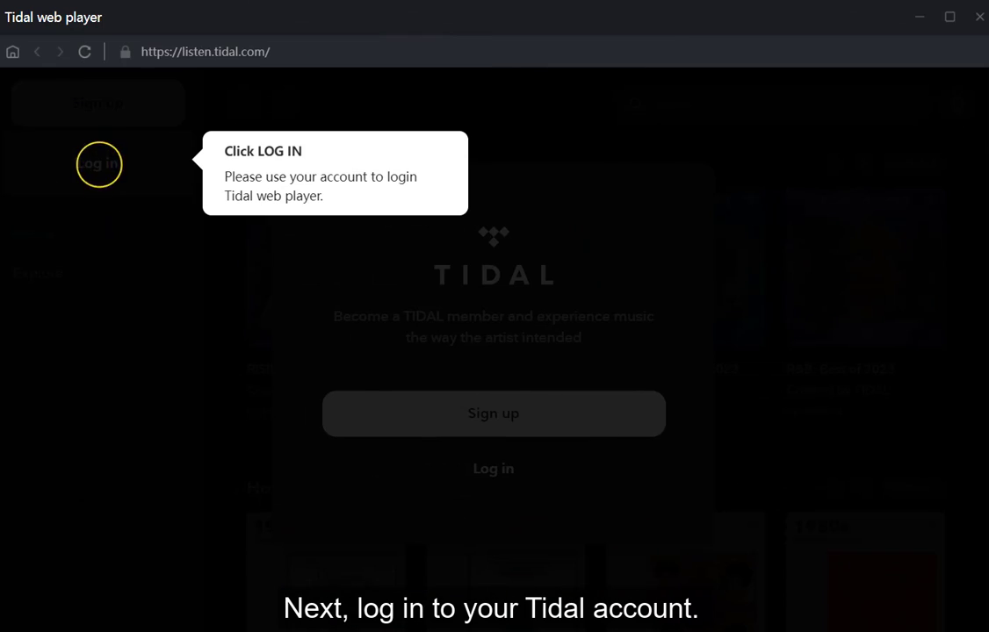
- Log in to Tidal and load the Kids' Corner playlist into the song picker
{"action": "left_click", "coordinate": [98, 164]}
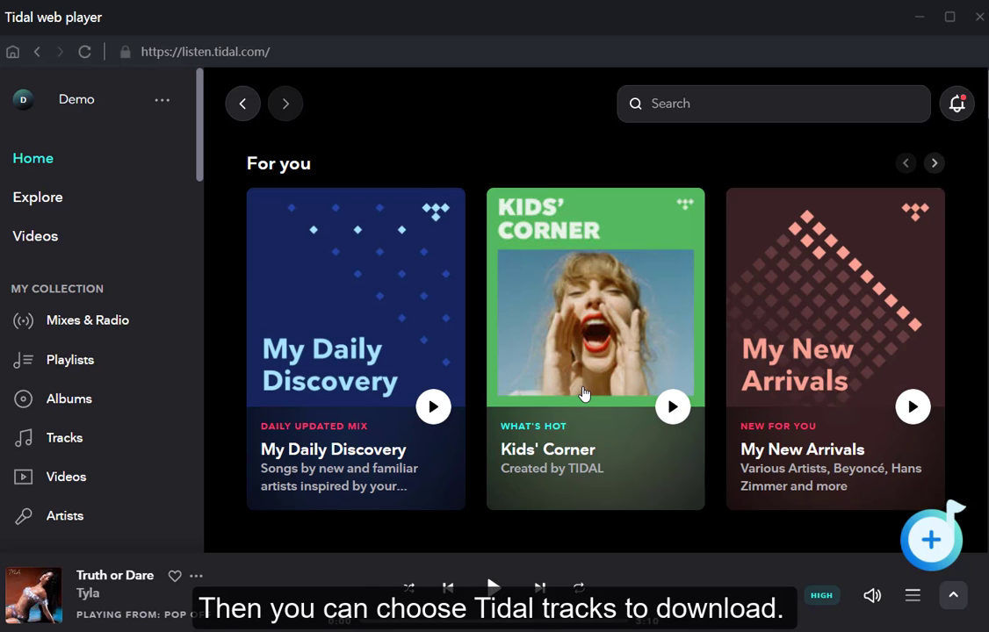
{"action": "left_click", "coordinate": [594, 323]}
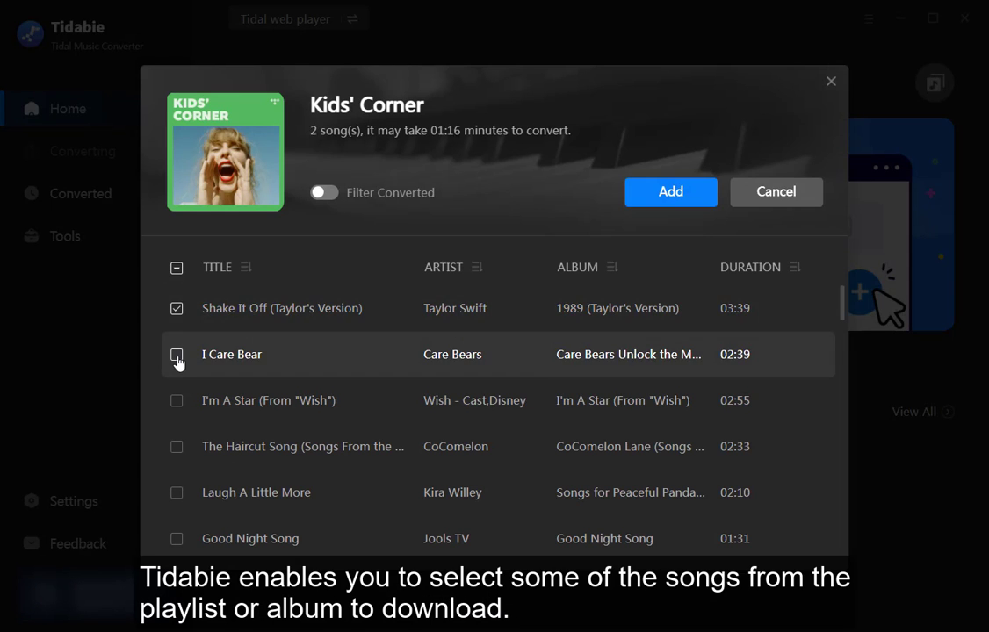
- Add Shake It Off, I Care Bear and I'm A Star to the list, then return for more songs
{"action": "left_click", "coordinate": [178, 355]}
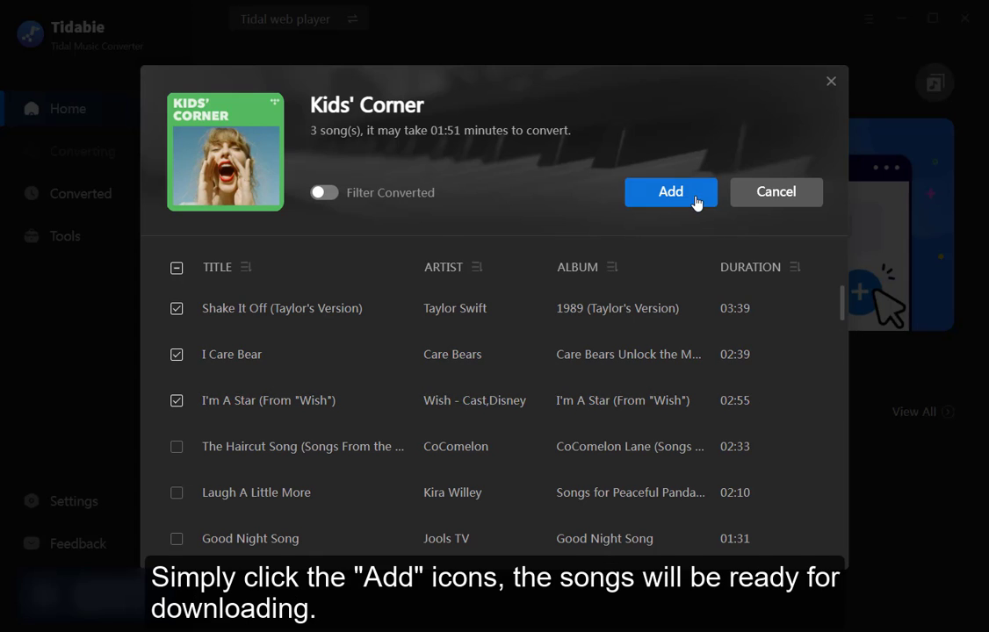
{"action": "left_click", "coordinate": [671, 192]}
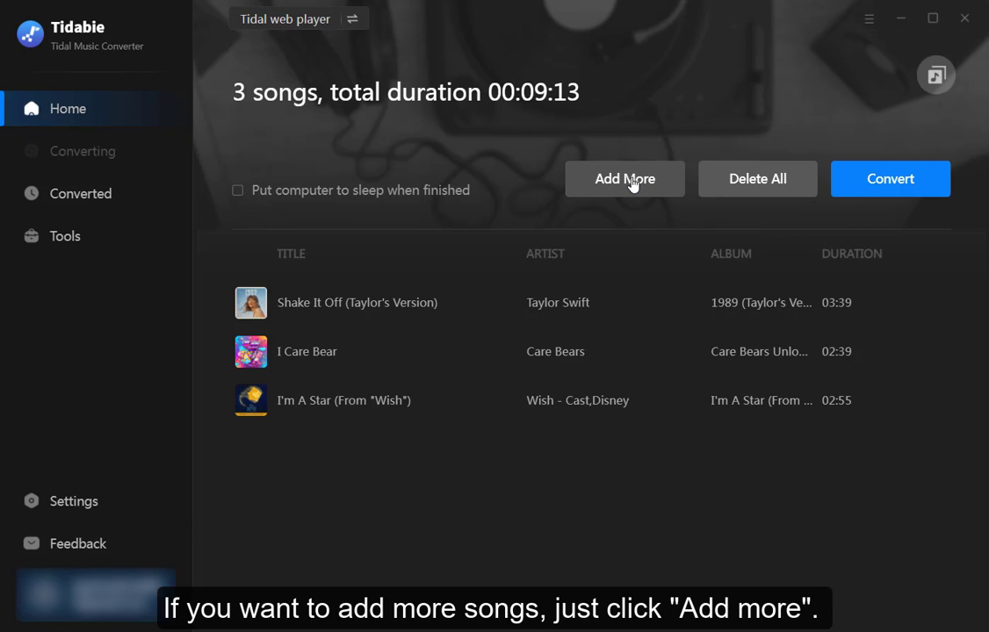
{"action": "left_click", "coordinate": [625, 179]}
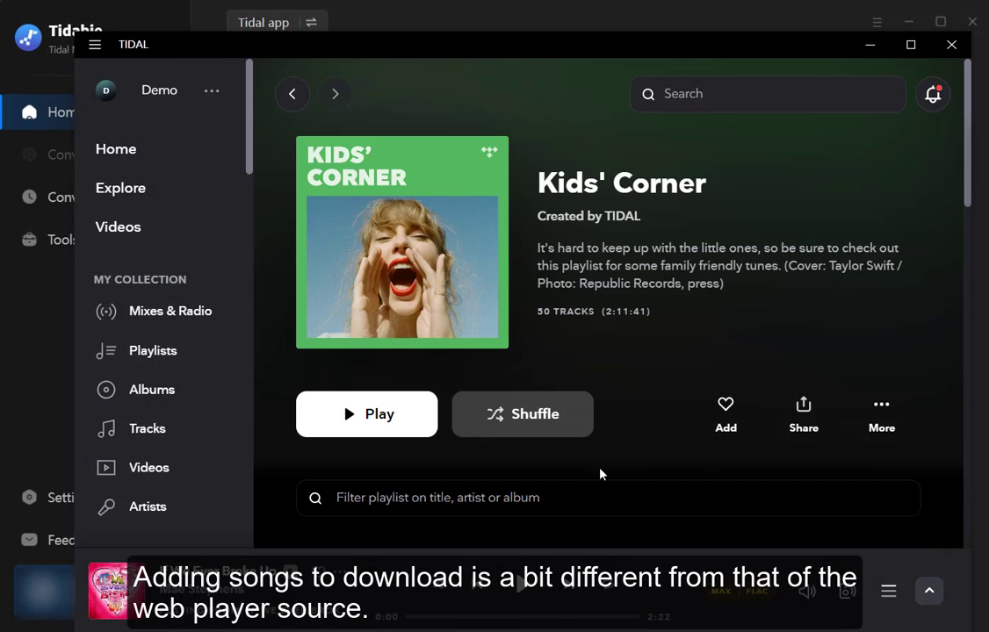
- Add Shake It Off (Taylor's Version) from the Tidal app to the conversion list
{"action": "scroll", "scroll_direction": "down", "scroll_amount": 3}
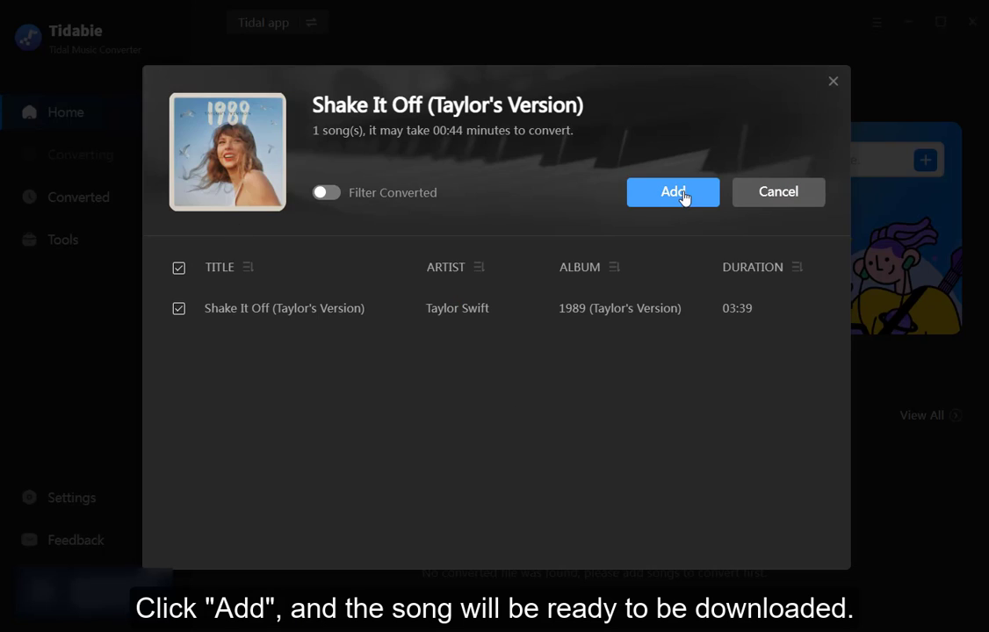
{"action": "left_click", "coordinate": [673, 191]}
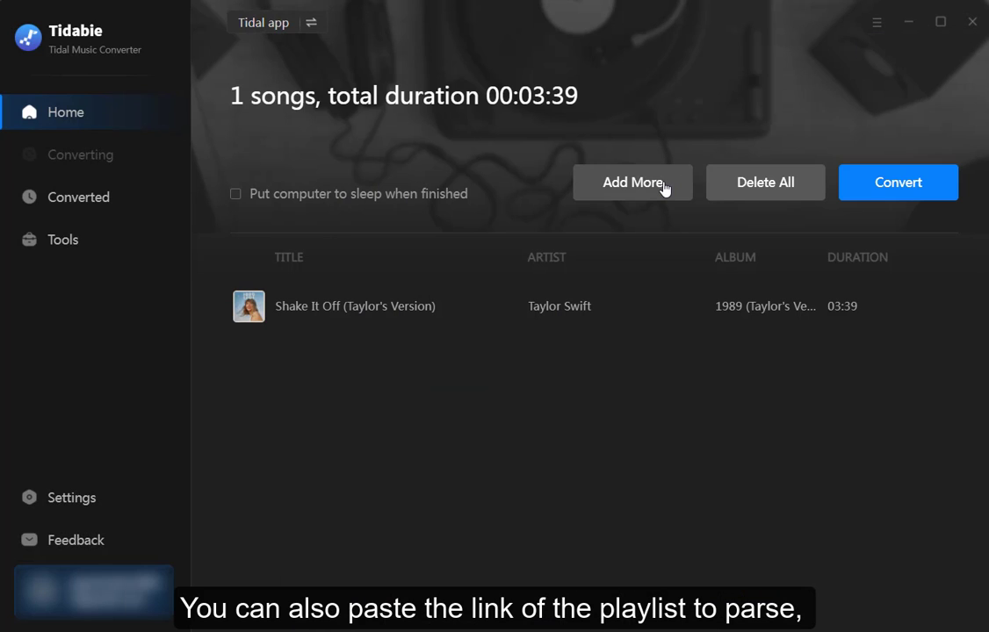
- Add I Care Bear and I'm A Star so the list holds four songs totalling 13:17
{"action": "left_click", "coordinate": [632, 181]}
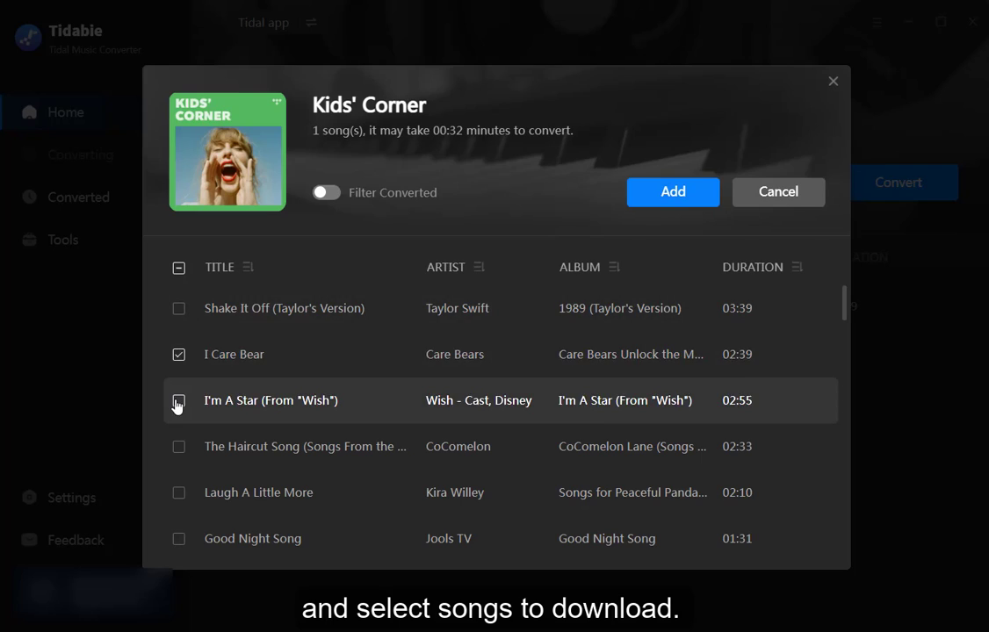
{"action": "left_click", "coordinate": [180, 400]}
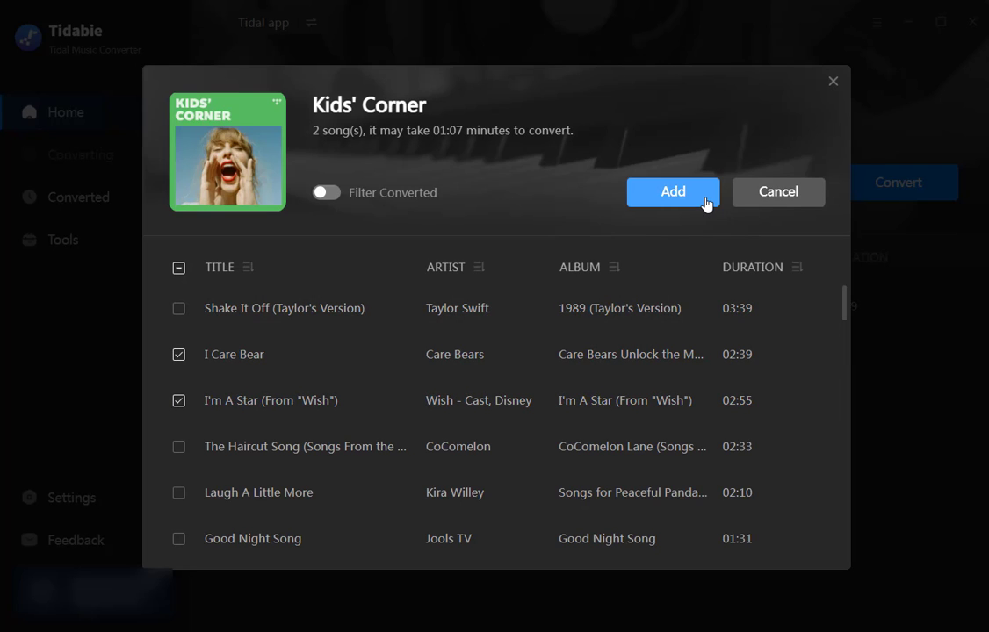
{"action": "left_click", "coordinate": [672, 192]}
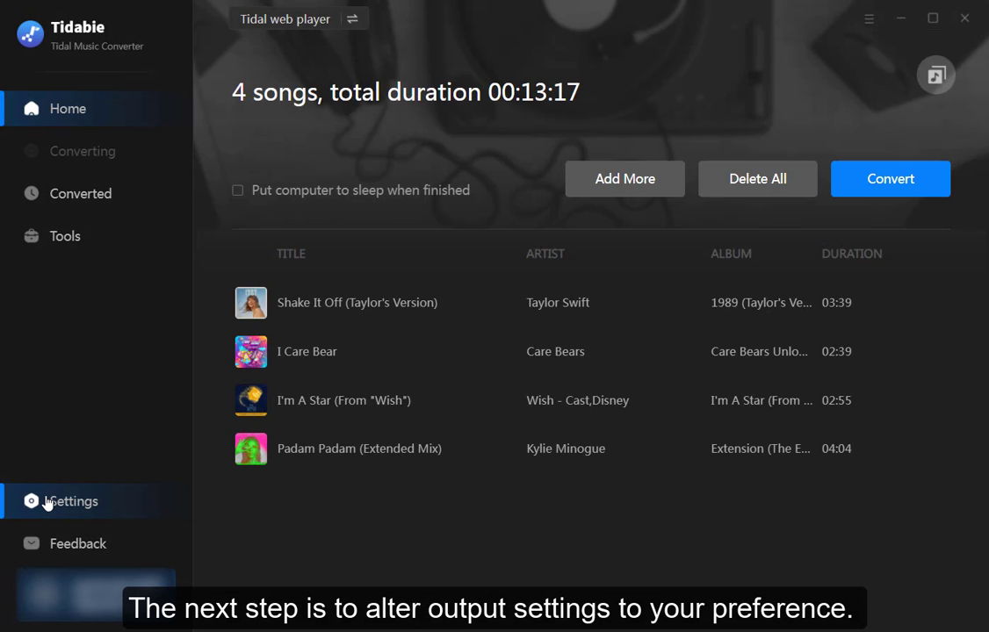
- Set Intelligent Mode, MP3 output format and High (256 kbps) bit rate in Settings
{"action": "left_click", "coordinate": [70, 501]}
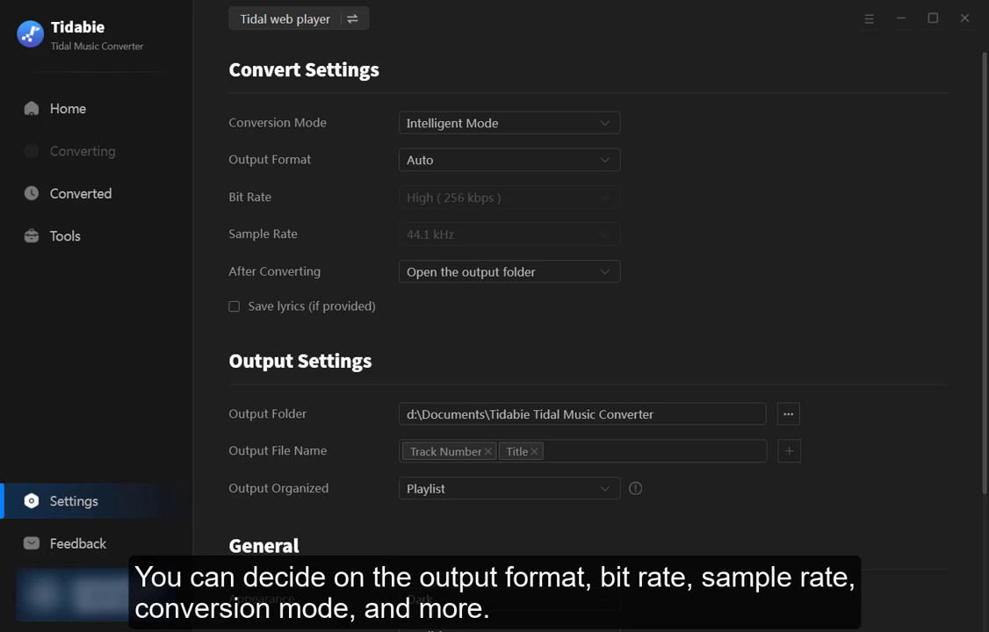
{"action": "left_click", "coordinate": [508, 123]}
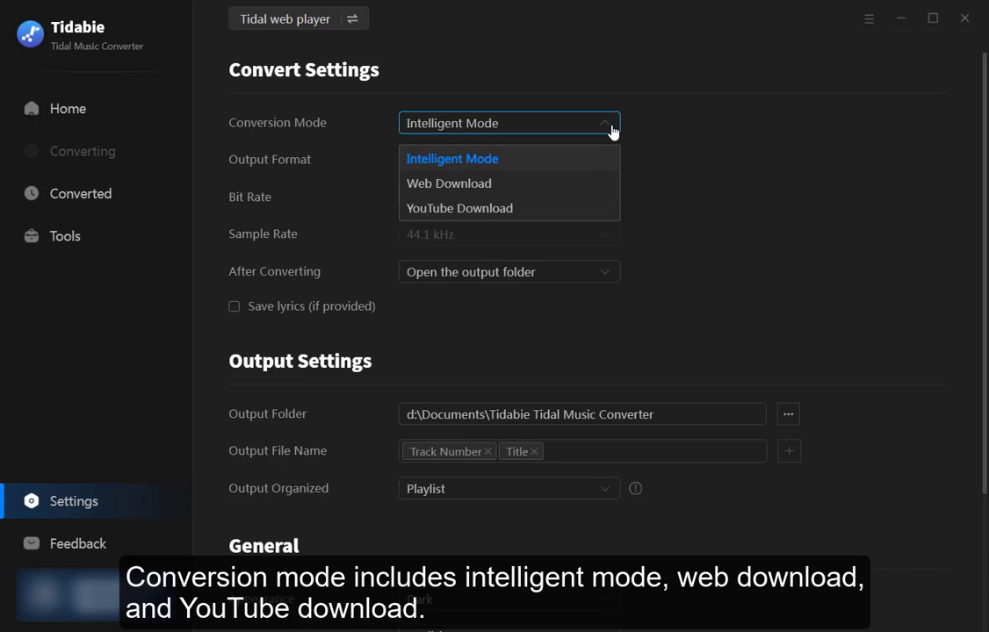
{"action": "left_click", "coordinate": [510, 158]}
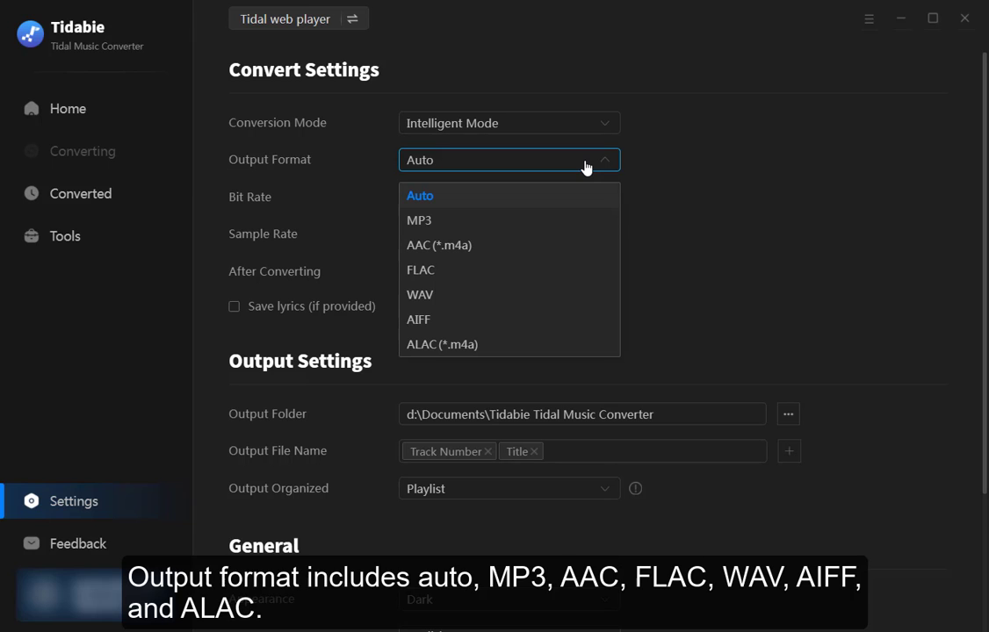
{"action": "left_click", "coordinate": [420, 220]}
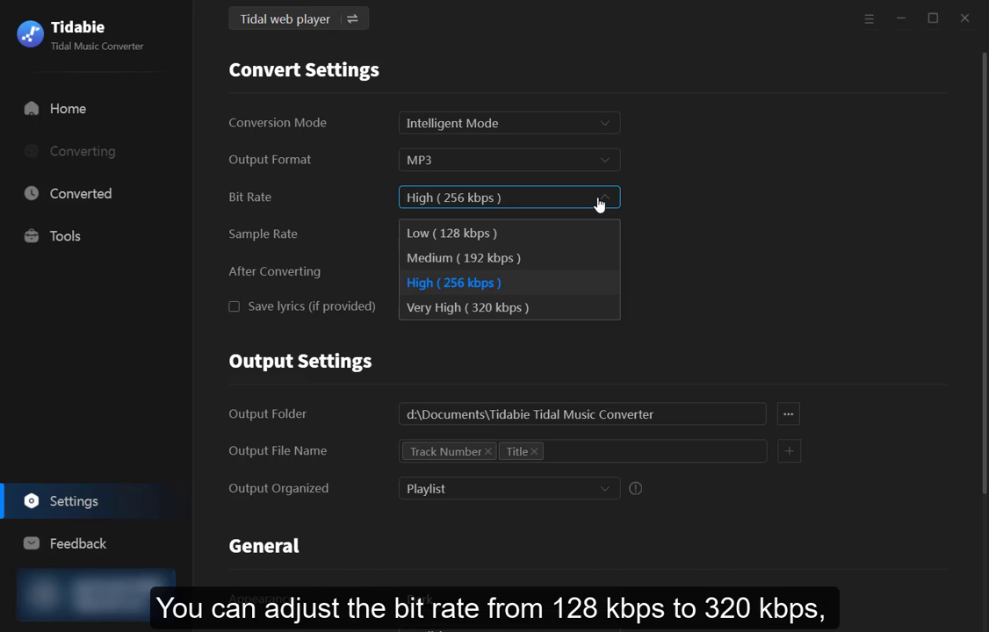
{"action": "left_click", "coordinate": [509, 161]}
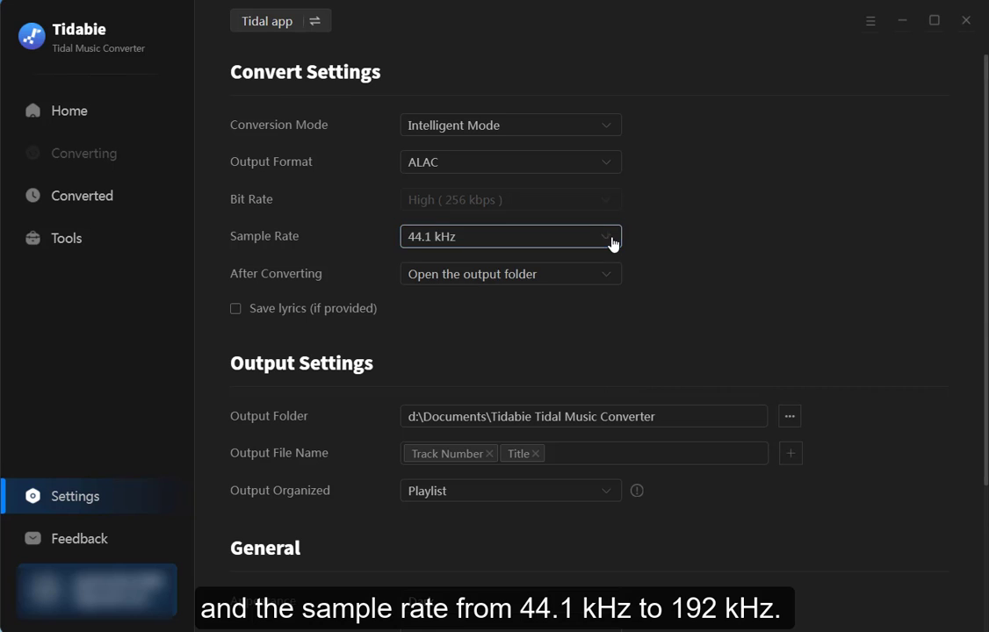
{"action": "left_click", "coordinate": [509, 271]}
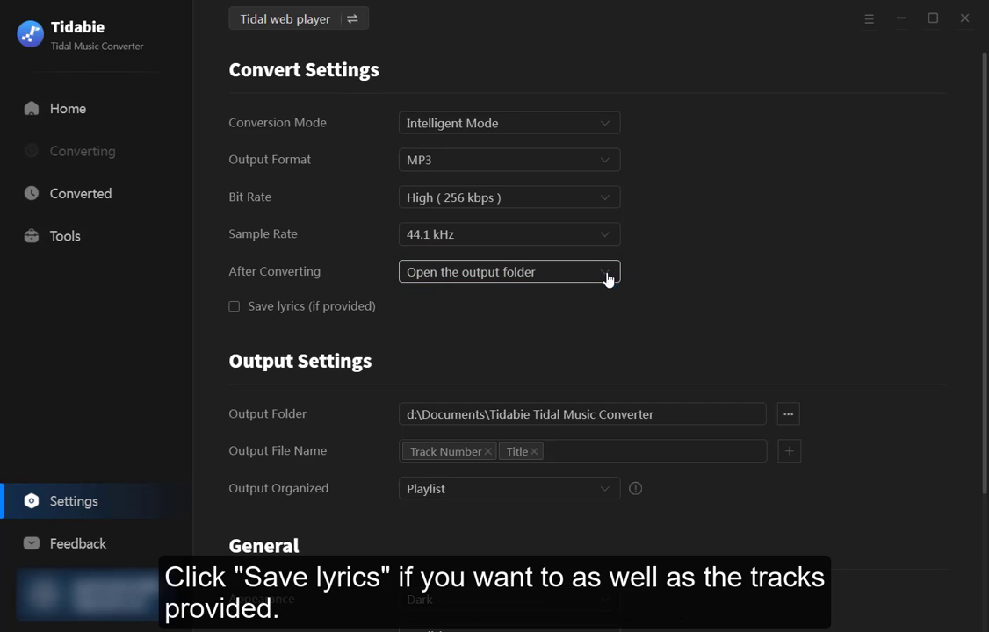
{"action": "left_click", "coordinate": [787, 449]}
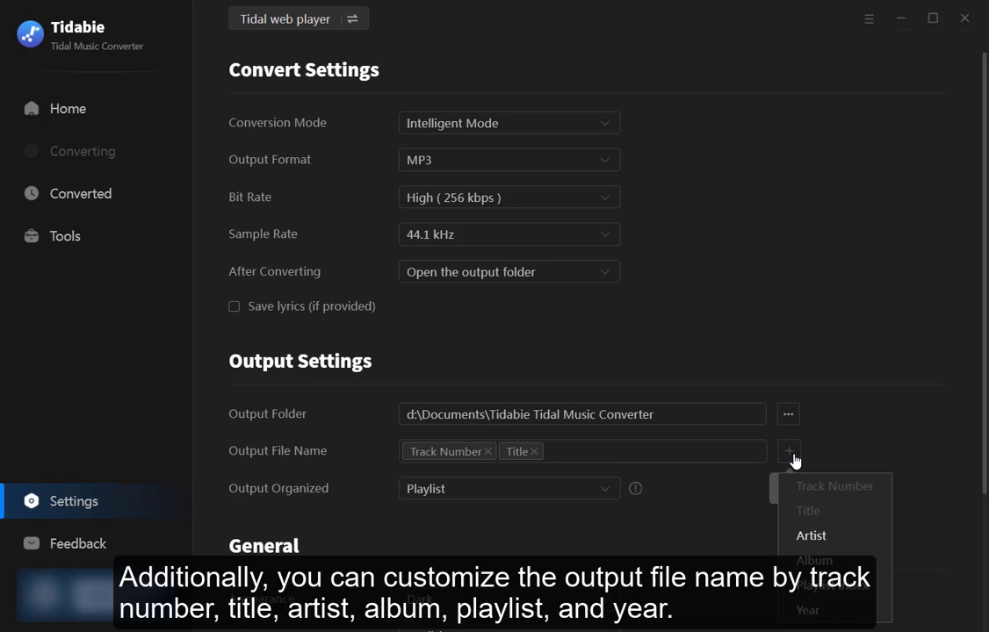
{"action": "mouse_move", "coordinate": [729, 475]}
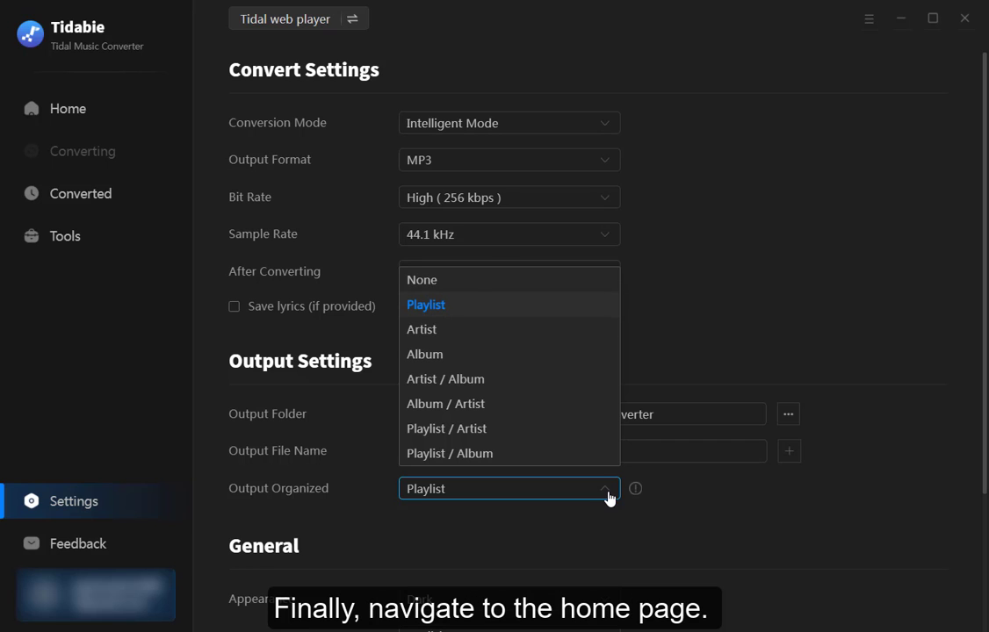
- Convert the four queued songs and view them in the Converted history
{"action": "left_click", "coordinate": [67, 109]}
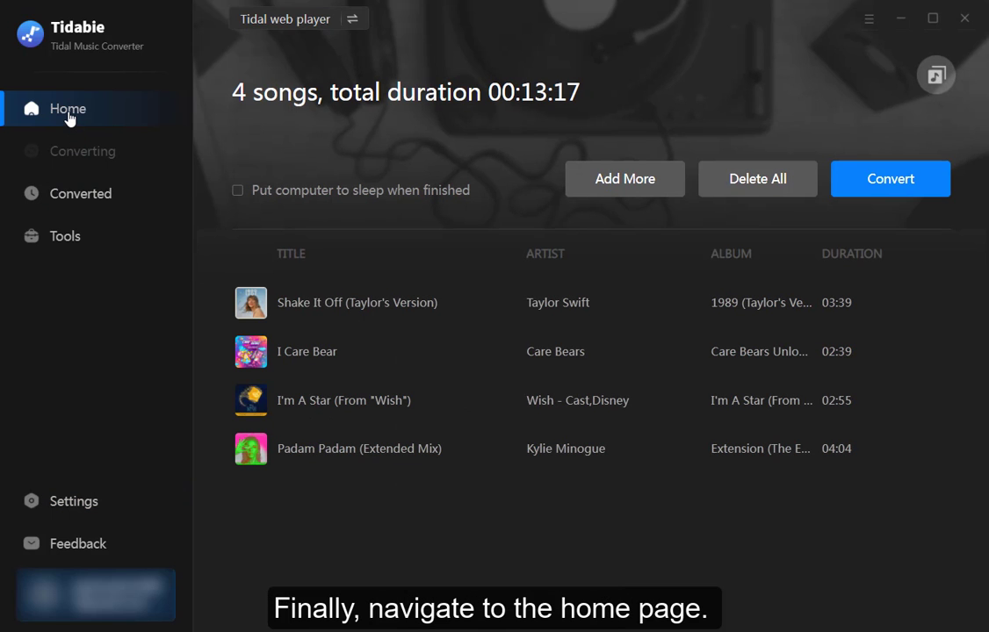
{"action": "left_click", "coordinate": [889, 179]}
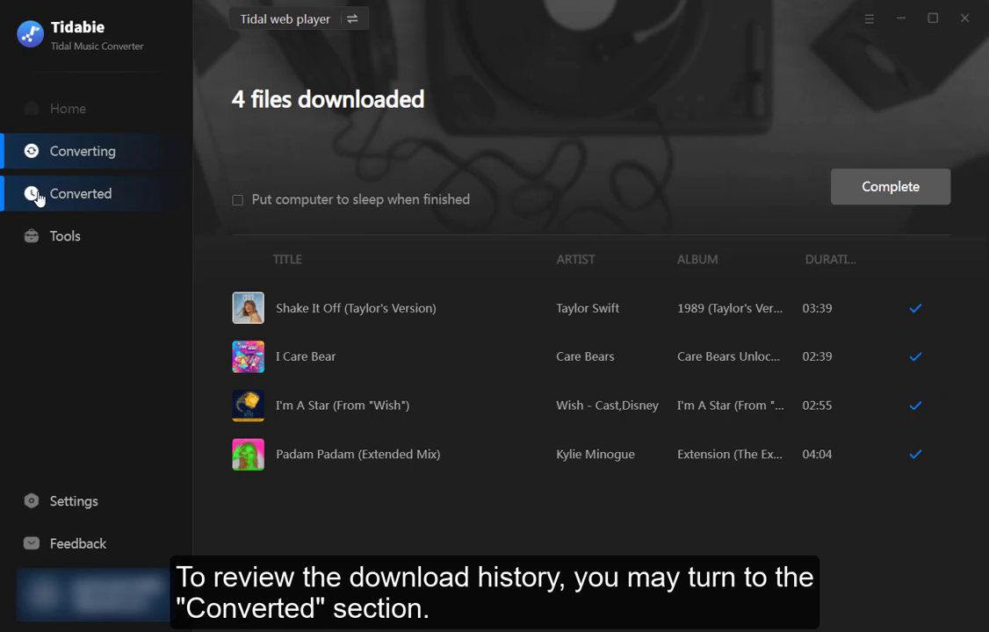
{"action": "left_click", "coordinate": [80, 194]}
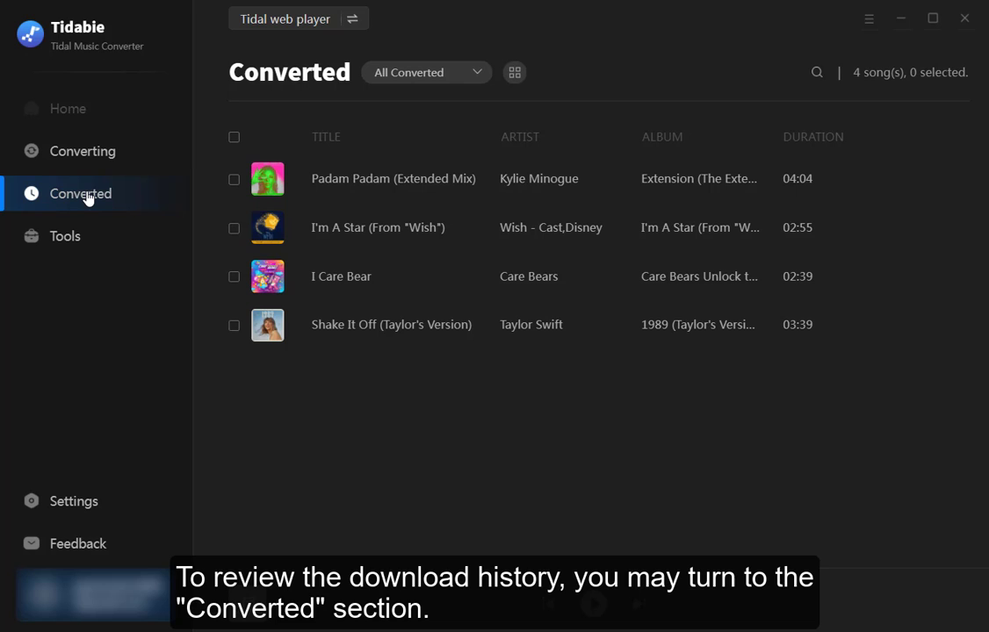